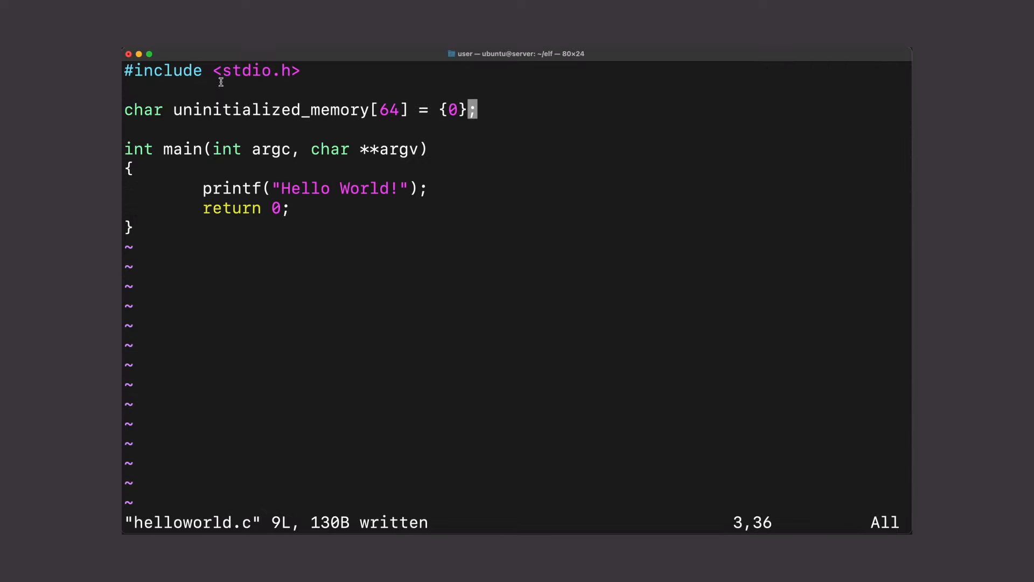
Leave Vim and run 'file helloworld', which reports a 64-bit ELF executable.
{"action": "double_click", "coordinate": [256, 71]}
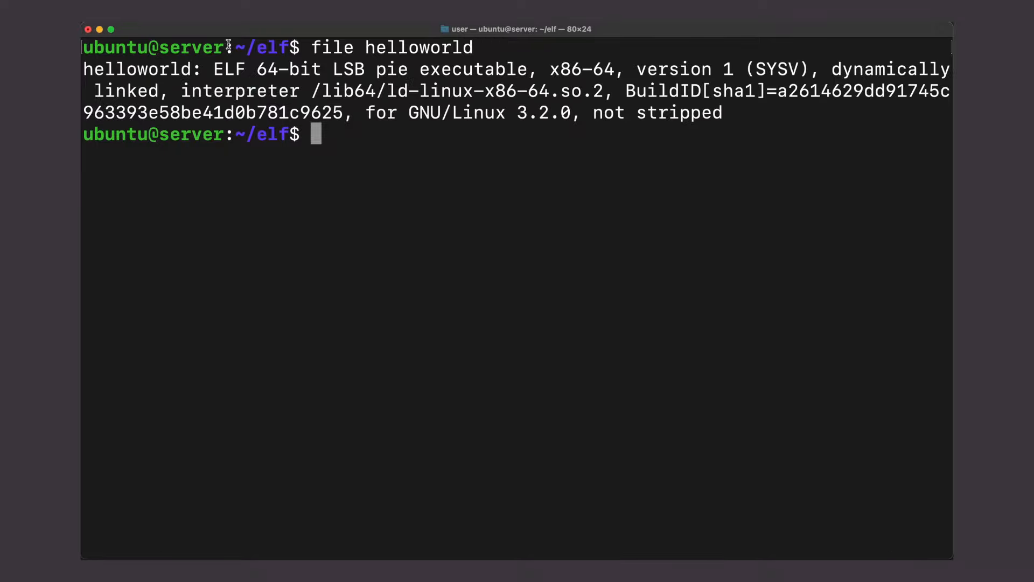
Highlight the ELF 64-bit executable description and run readelf -h helloworld.
{"action": "left_click_drag", "start_coordinate": [212, 69], "coordinate": [321, 90]}
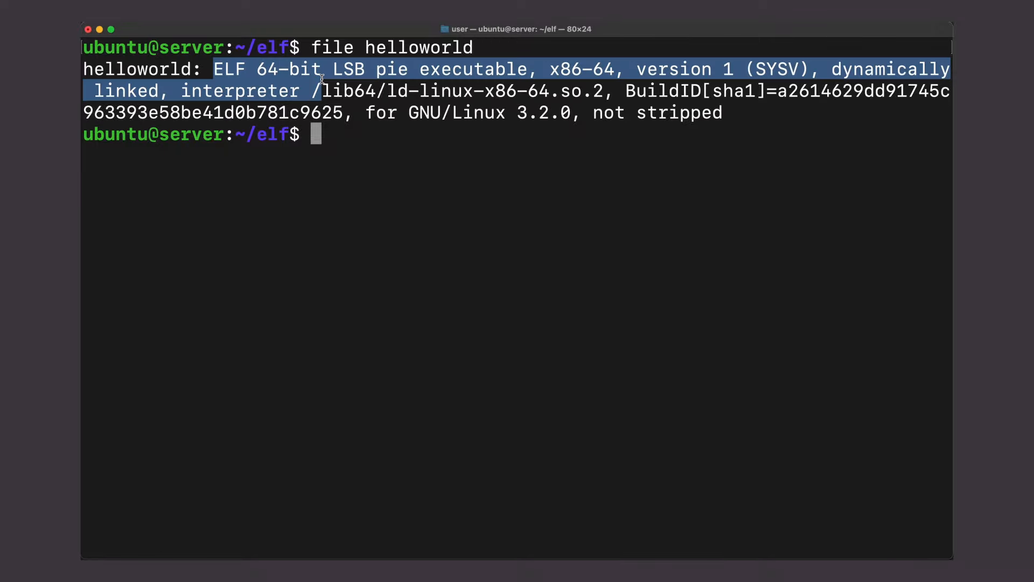
{"action": "mouse_move", "coordinate": [407, 368]}
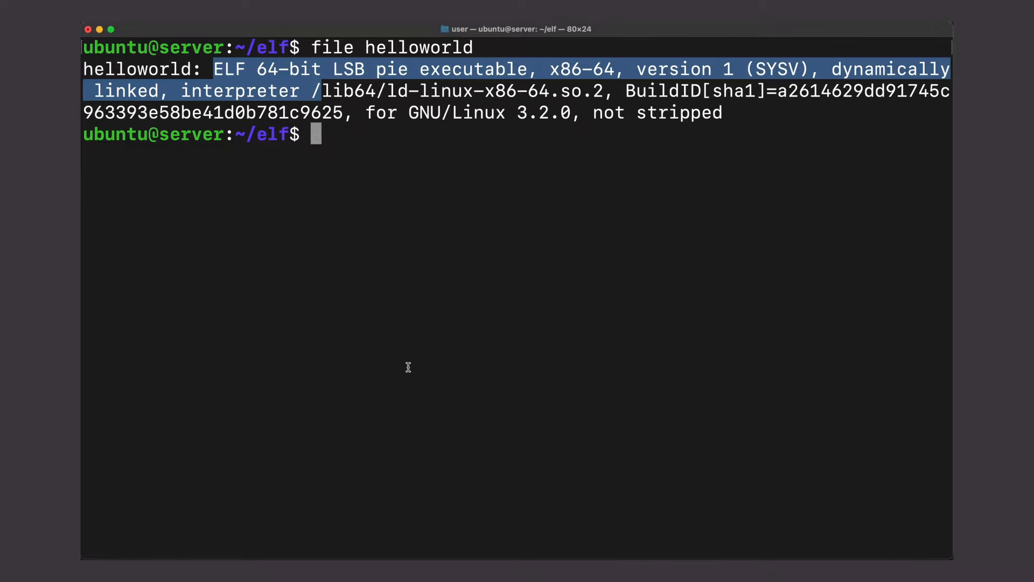
{"action": "type", "text": "readelf -h helloworld"}
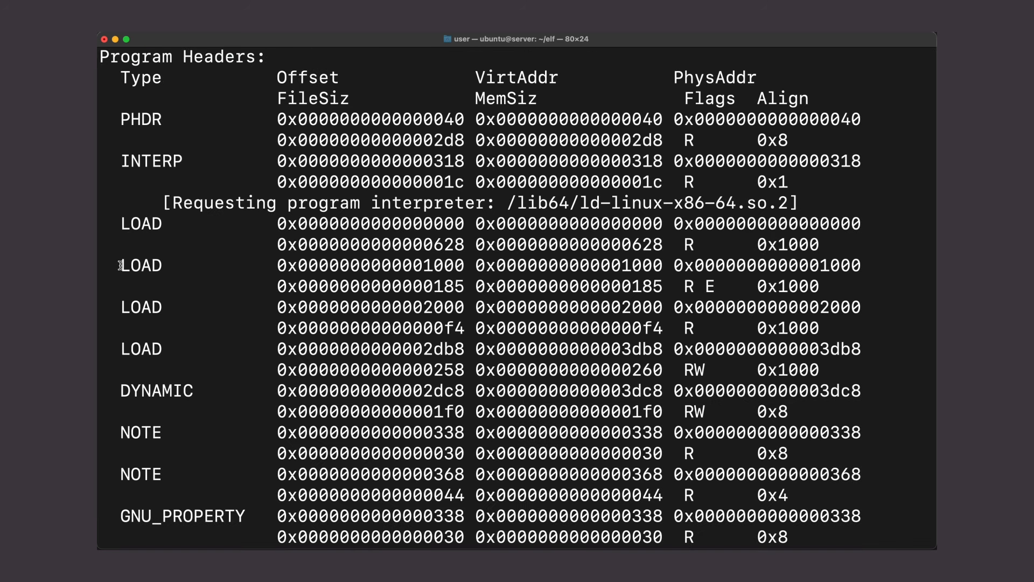
Highlight the LOAD segment entries in helloworld's Program Headers table.
{"action": "left_click_drag", "start_coordinate": [118, 265], "coordinate": [817, 286]}
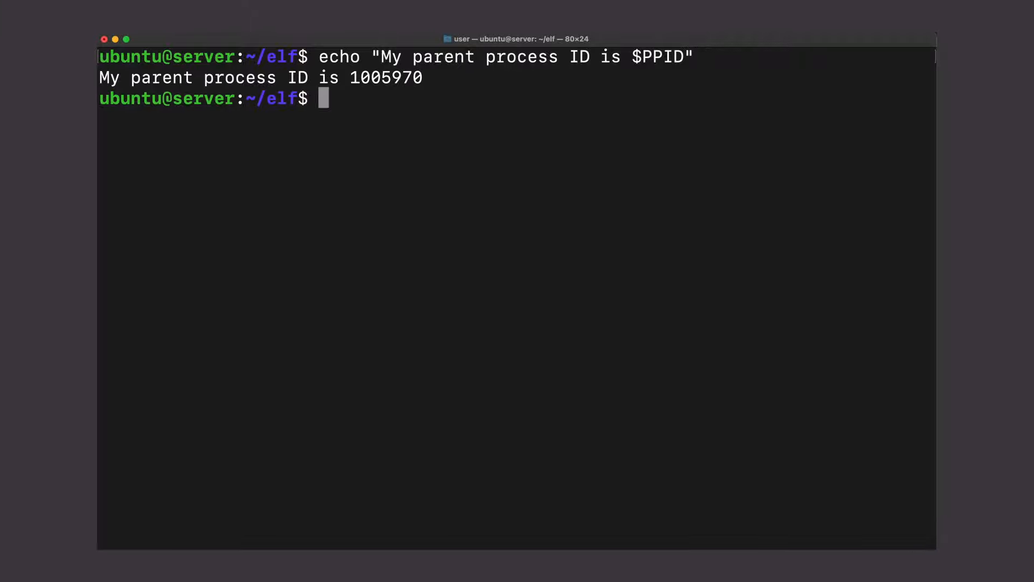
Echo the shell's parent process ID via $PPID, printing 1005970.
{"action": "type", "text": "echo"}
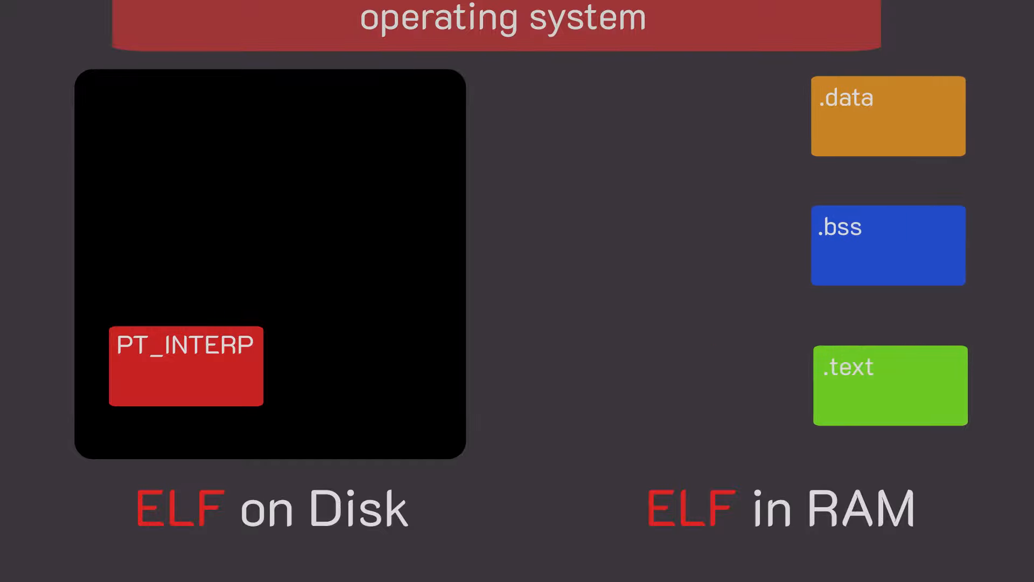
Select part of the ldd ./helloworld output listing linux-vdso, libc and ld-linux.
{"action": "left_click_drag", "start_coordinate": [185, 365], "coordinate": [471, 295]}
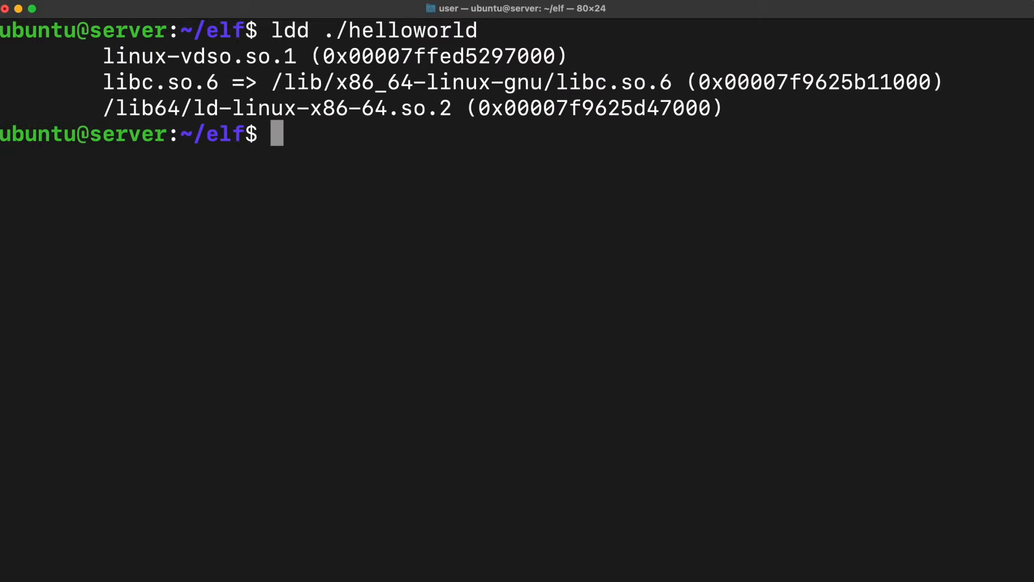
Highlight libc.so.6 and its resolved path /lib/x86_64-linux-gnu/libc.so.6.
{"action": "double_click", "coordinate": [119, 81]}
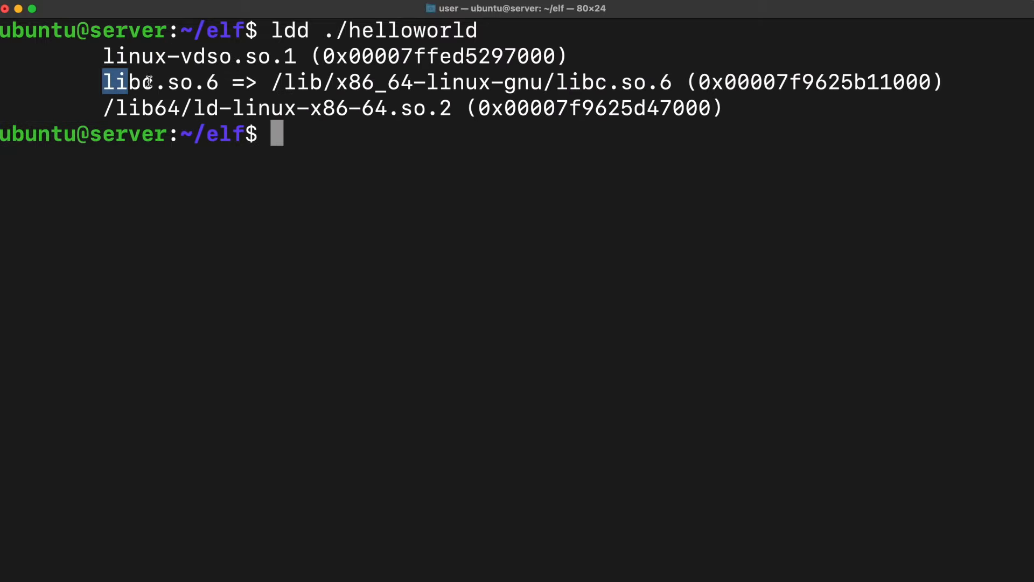
{"action": "left_click_drag", "start_coordinate": [102, 82], "coordinate": [671, 82]}
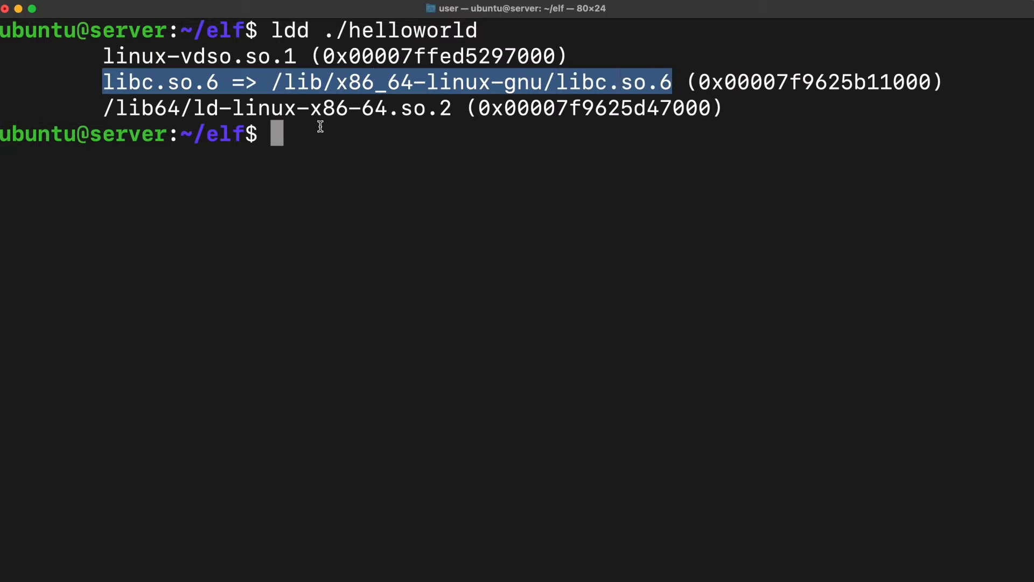